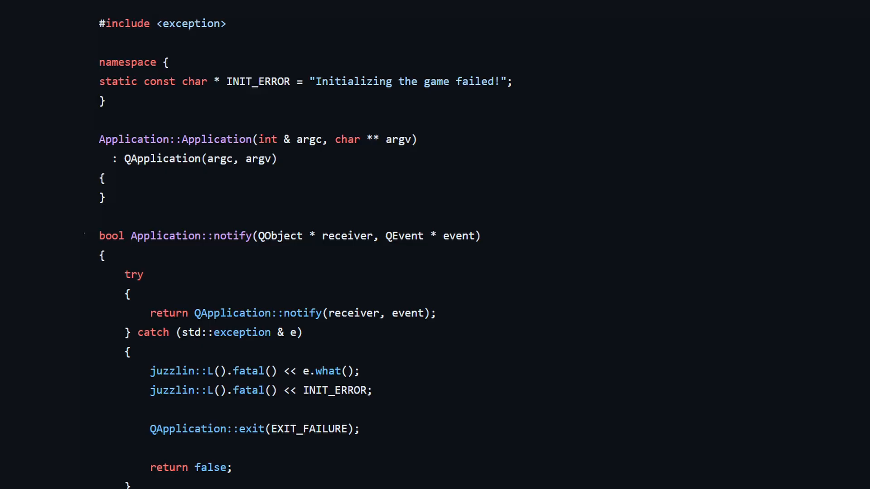
Step: Scroll through winMain.cpp's window struct, window procedure and main loop, collapsing regions
scroll("down", 3)
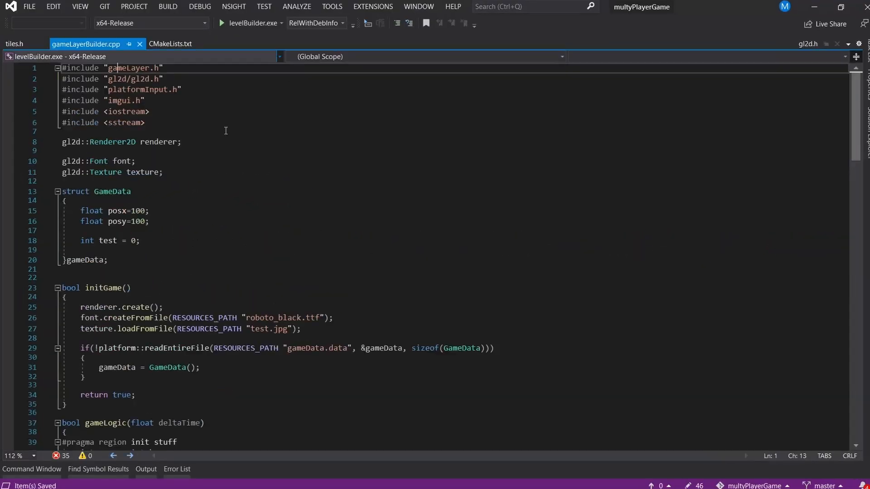
scroll("down", 3)
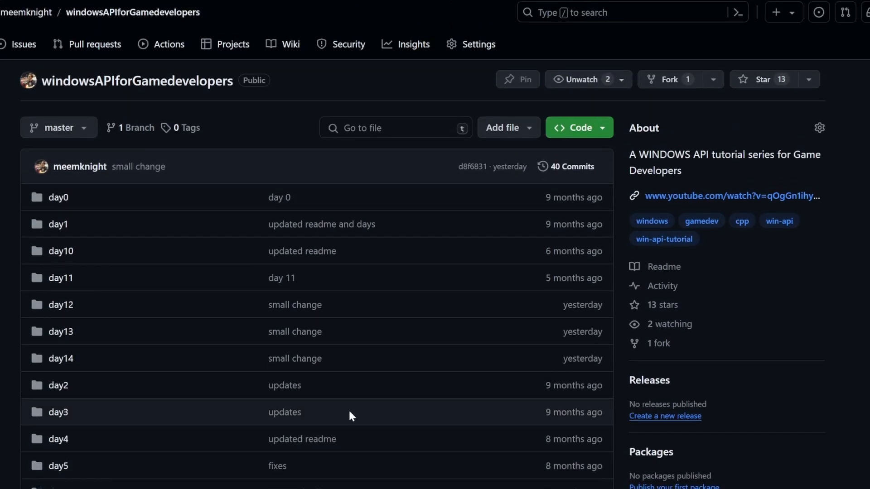
left_click(60, 332)
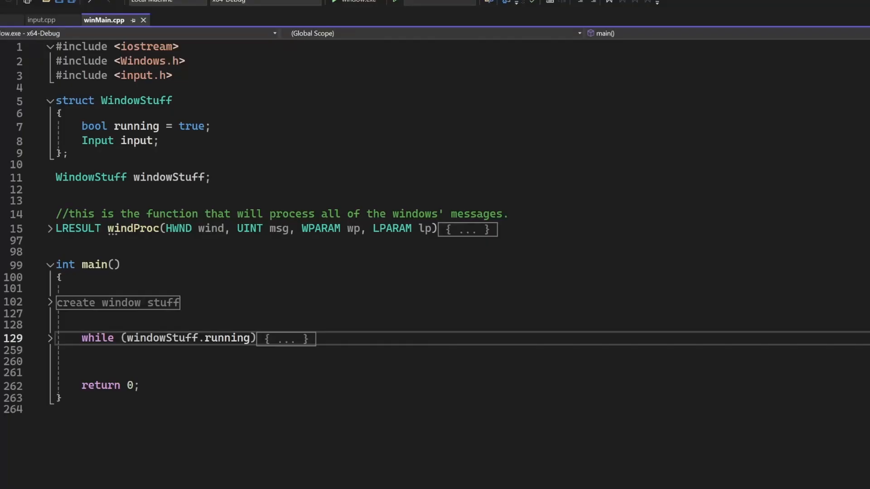
left_click(49, 302)
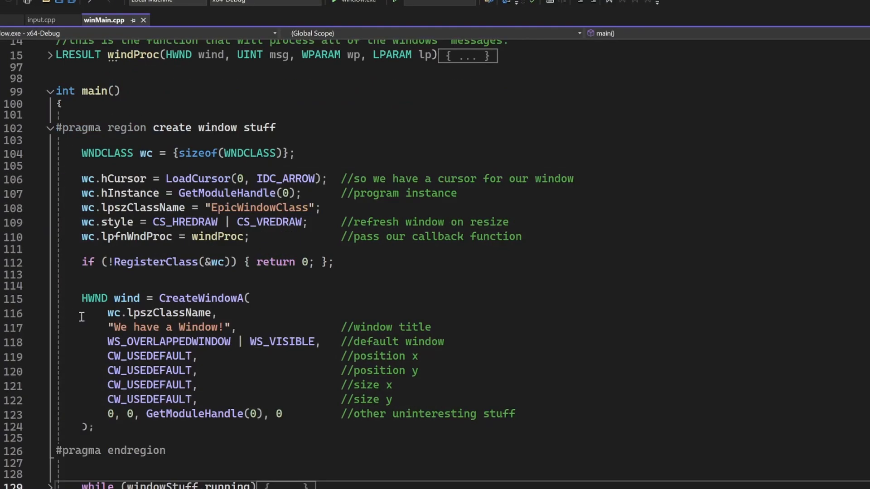
left_click(49, 128)
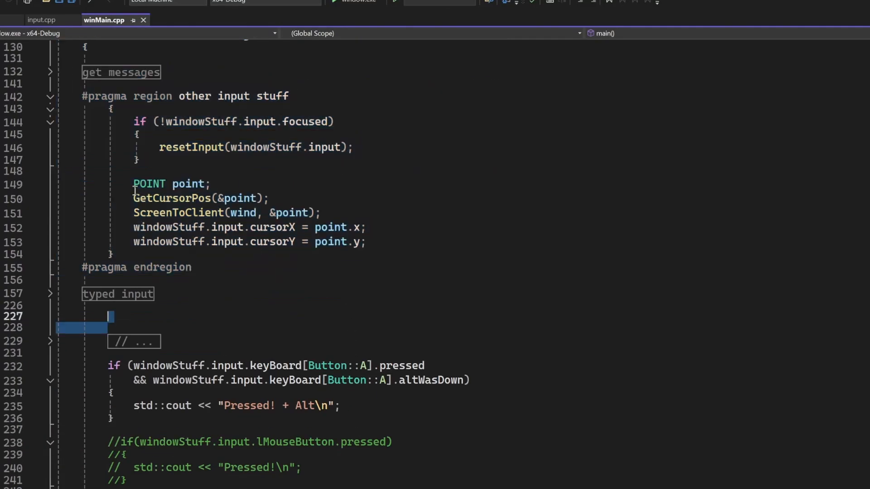
left_click(259, 43)
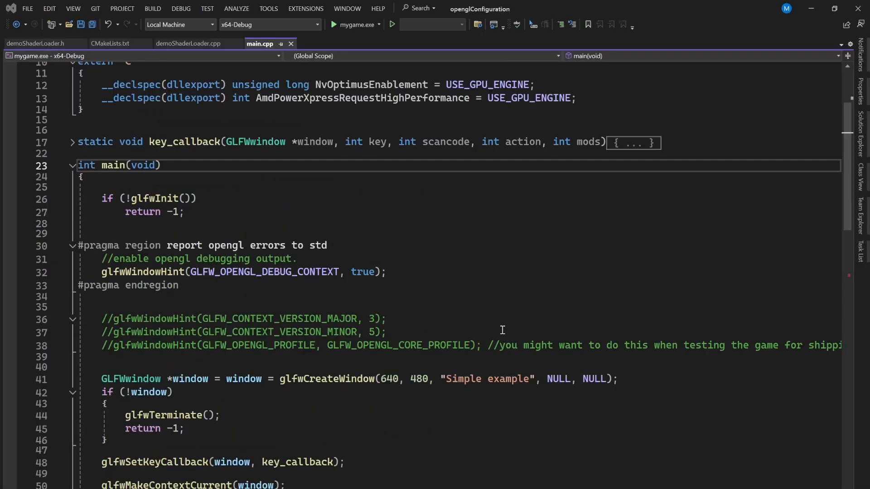
scroll("down", 3)
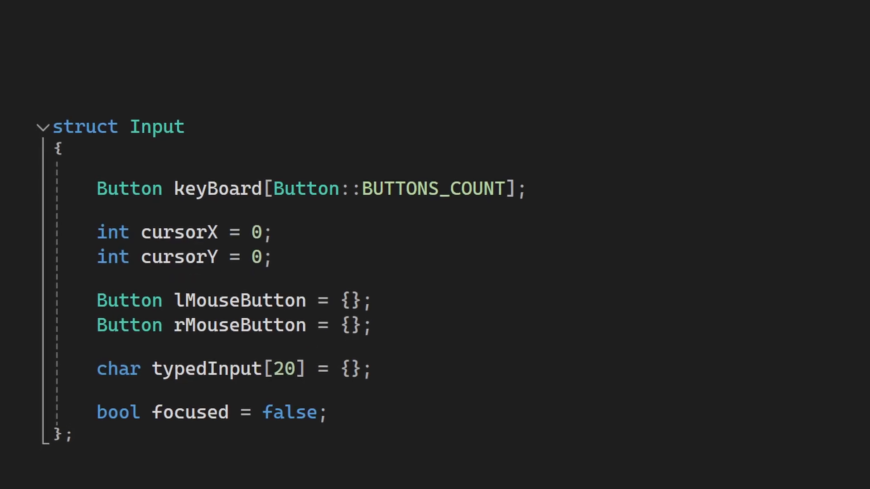
scroll("down", 3)
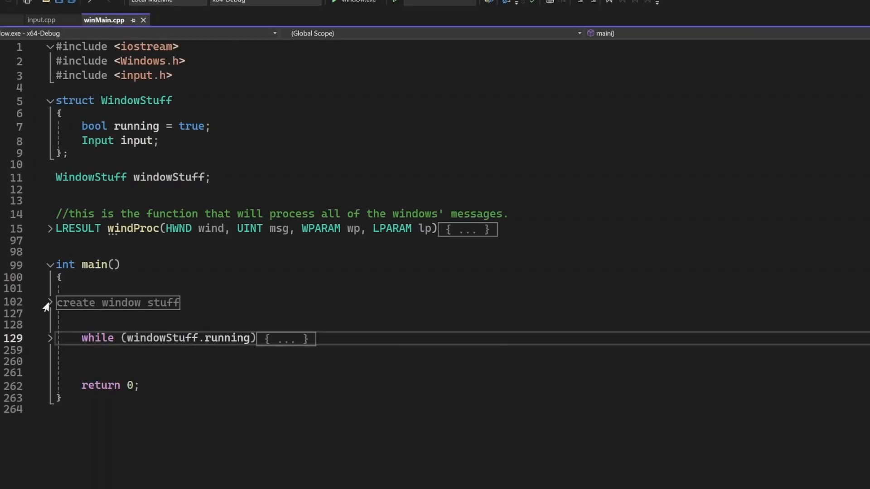
Step: Create the game and platform folders in the project root and open platform
left_click(48, 302)
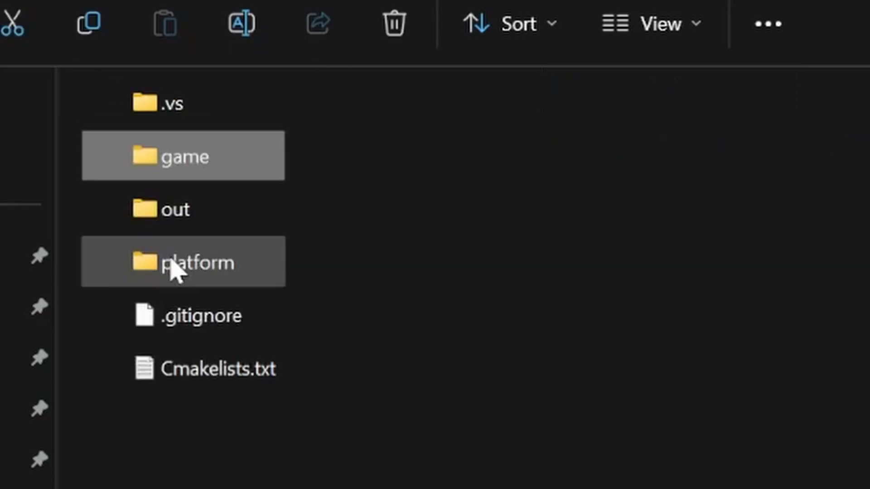
double_click(201, 262)
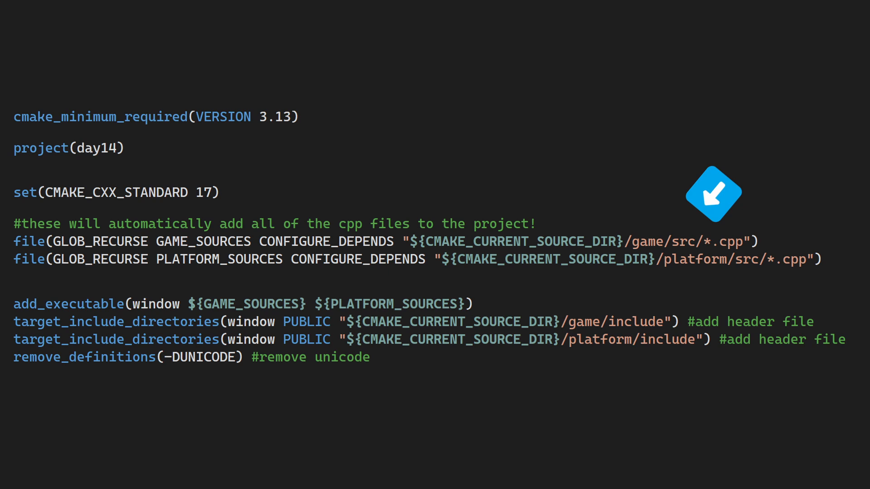
mouse_move(676, 287)
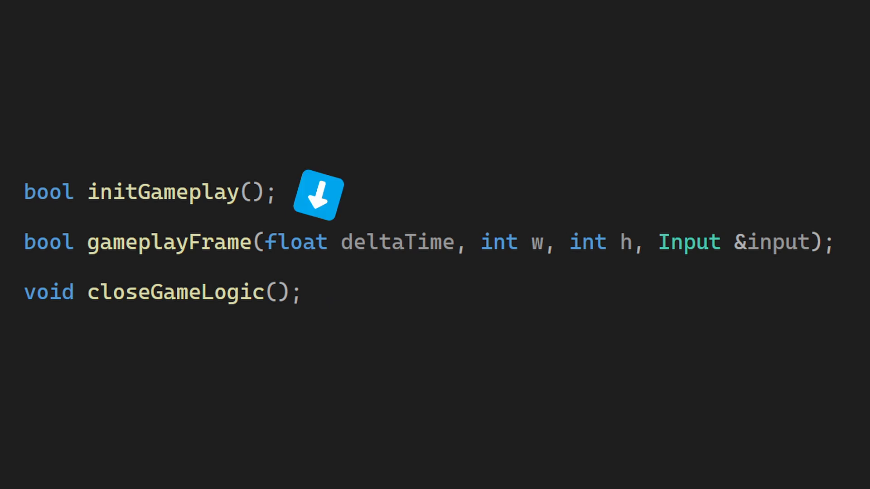
mouse_move(774, 201)
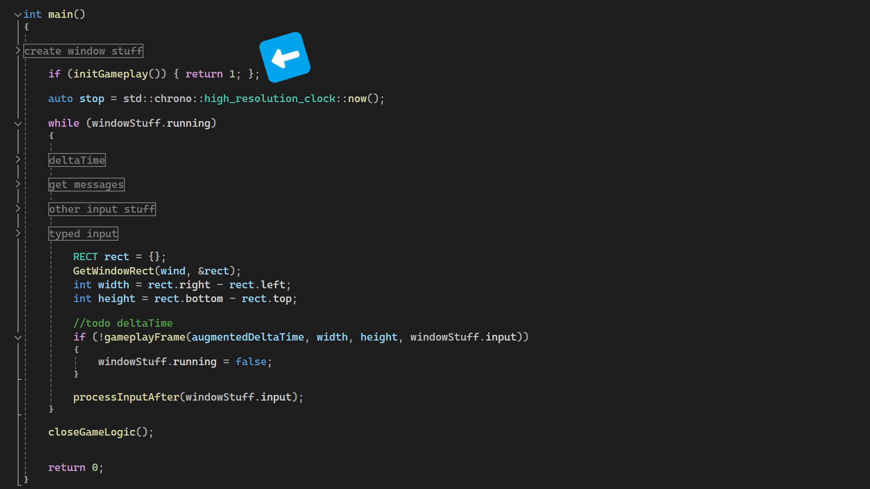
mouse_move(179, 433)
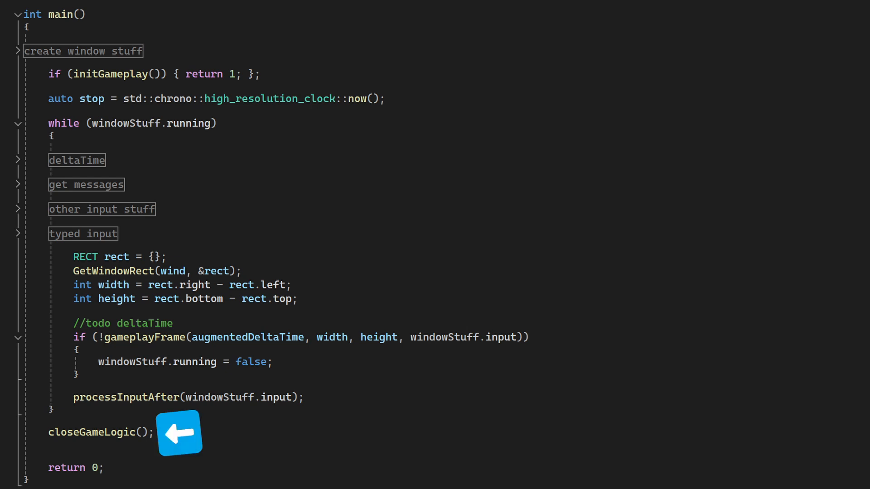
mouse_move(554, 328)
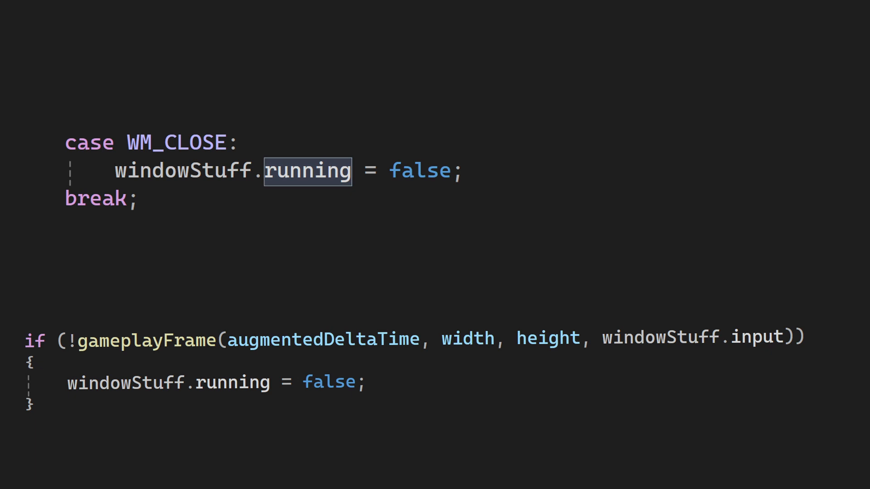
Step: Scroll up in winMain to review main's initGameplay, gameplayFrame and closeGameLogic calls
scroll("up", 3)
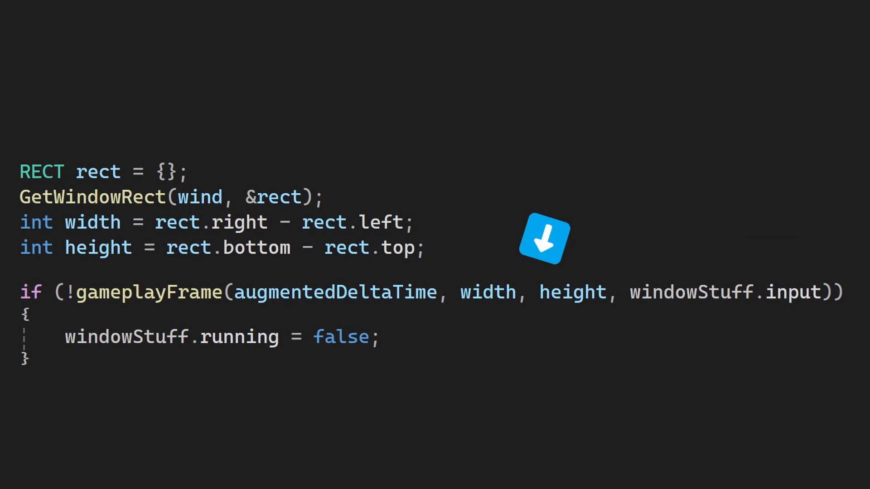
mouse_move(422, 337)
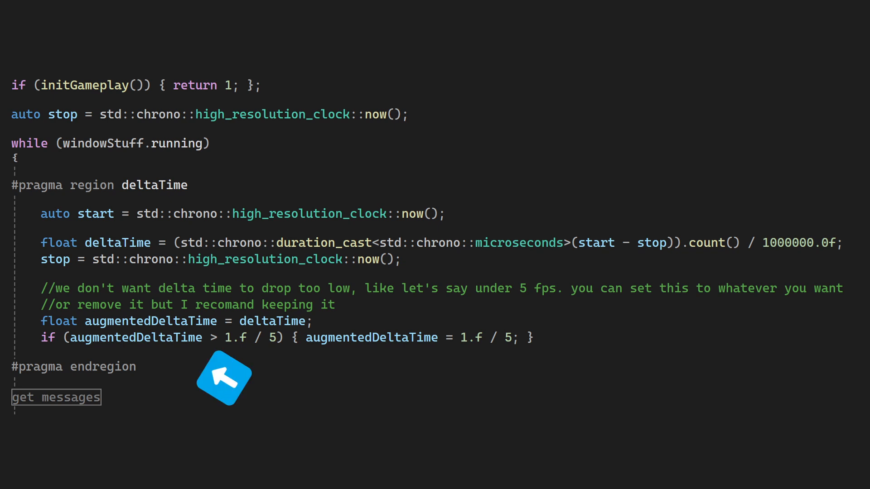
mouse_move(224, 378)
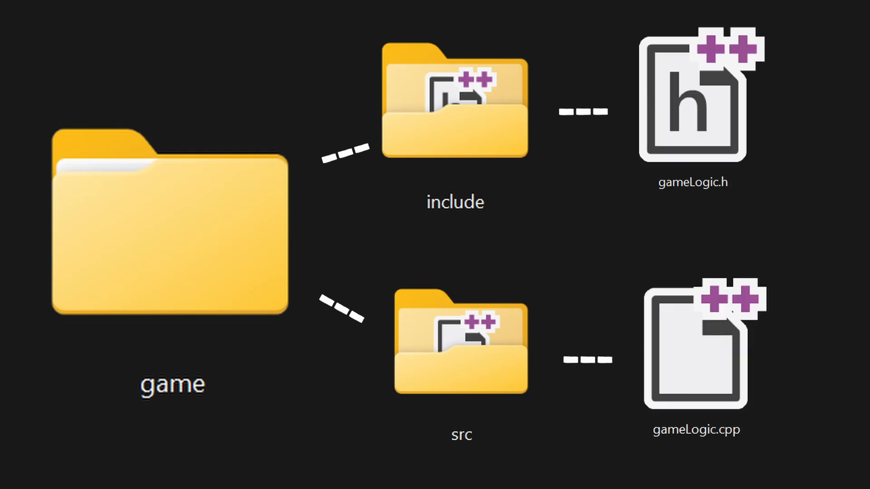
Step: Open gameLogic.cpp from the game folder's src directory in Solution Explorer
double_click(696, 349)
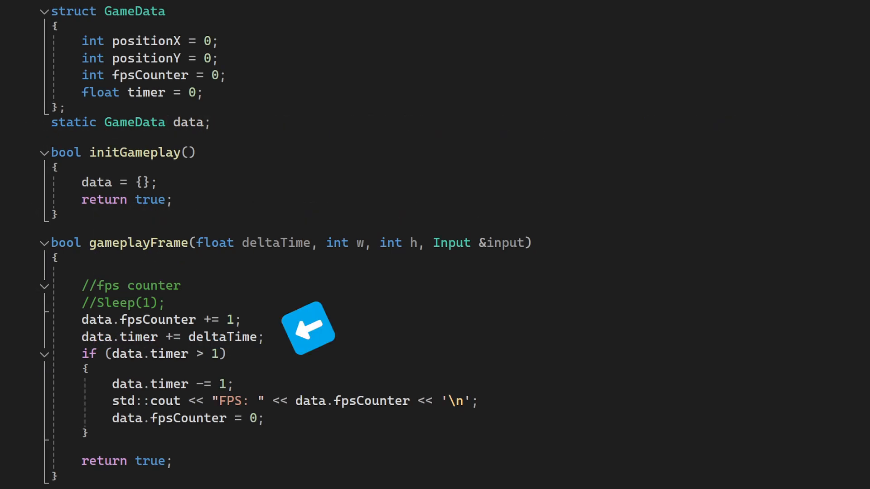
mouse_move(262, 83)
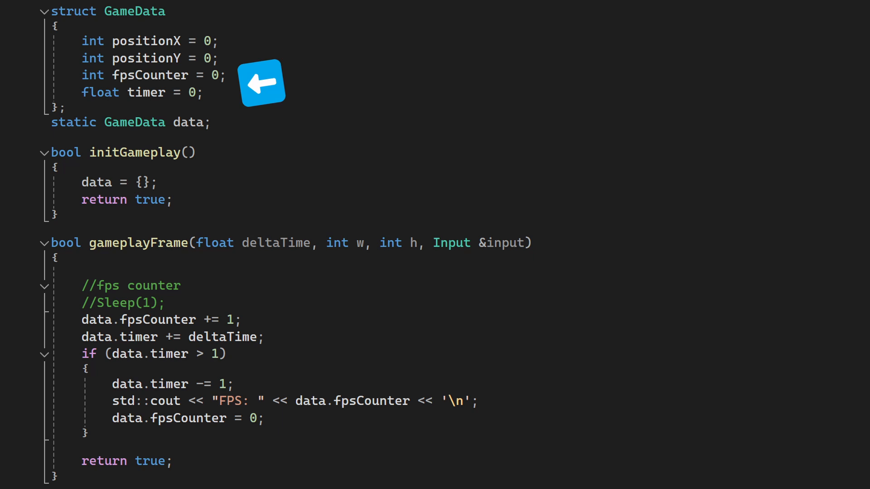
mouse_move(218, 183)
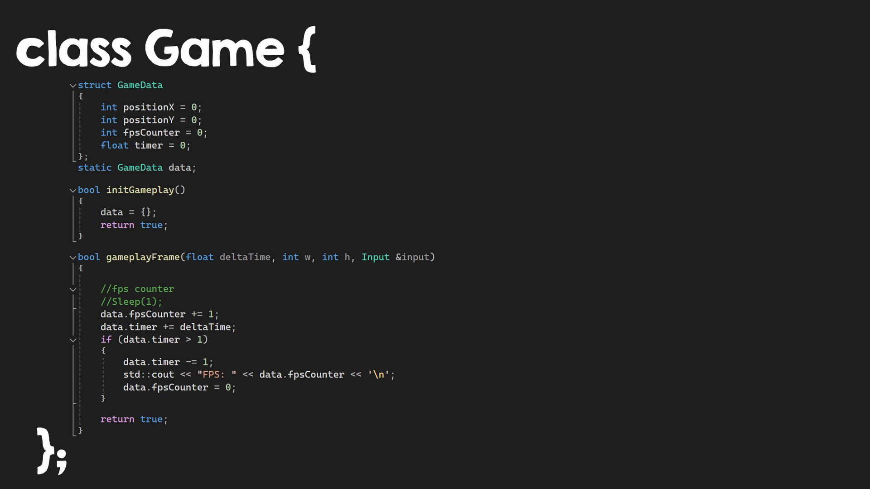
Step: Scroll up through gameLogic.cpp's GameData struct, initGameplay and gameplayFrame code
scroll("up", 3)
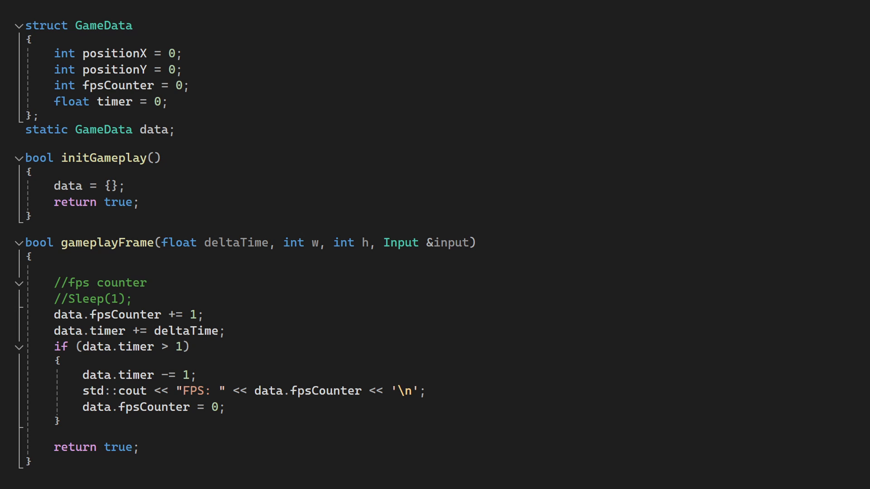